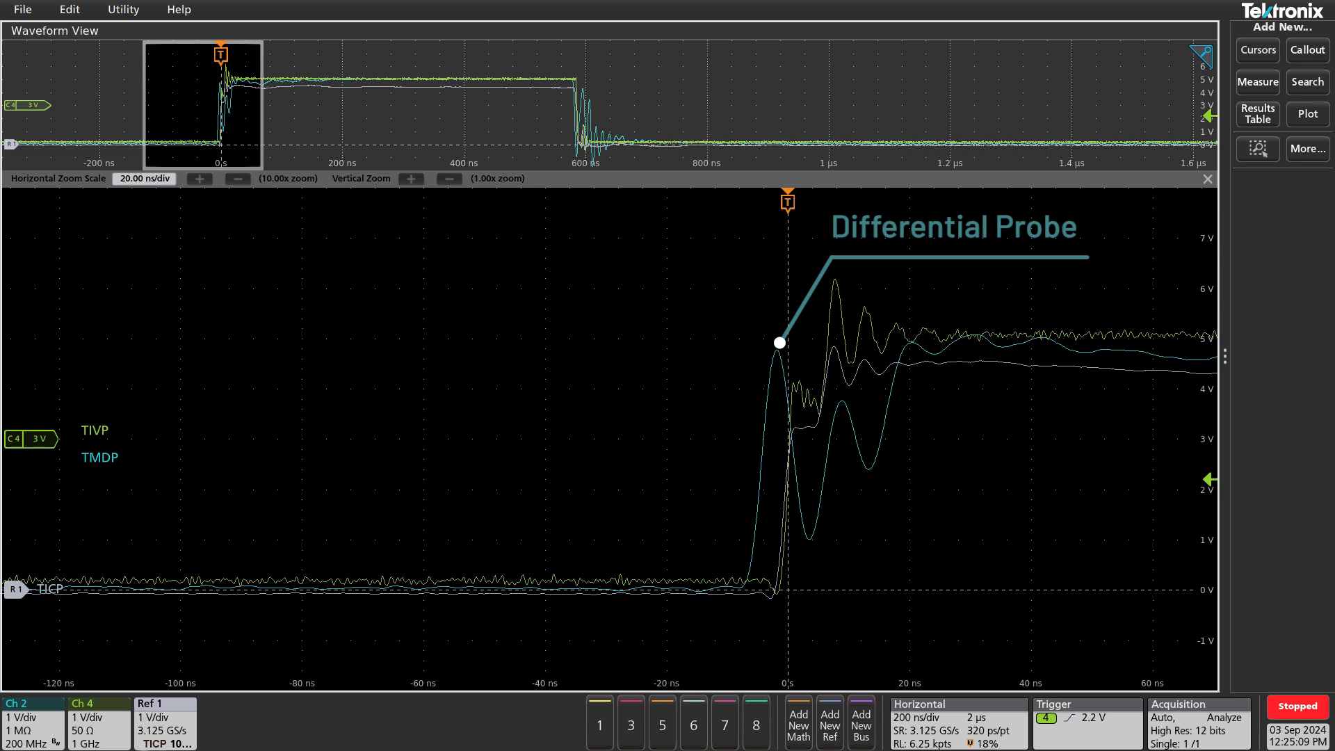
Add a callout labelled 'IsoVu Current Probe' on the ringing trace after the switching edge
click(1306, 50)
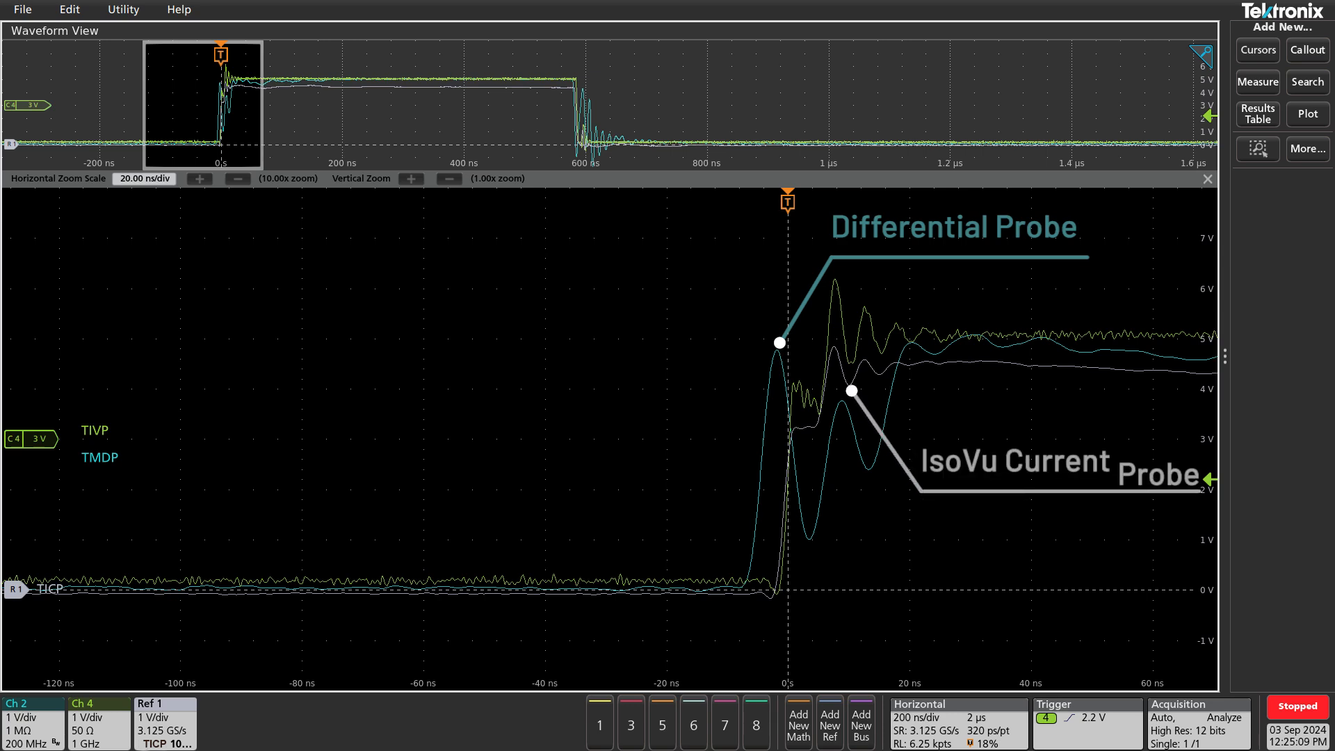